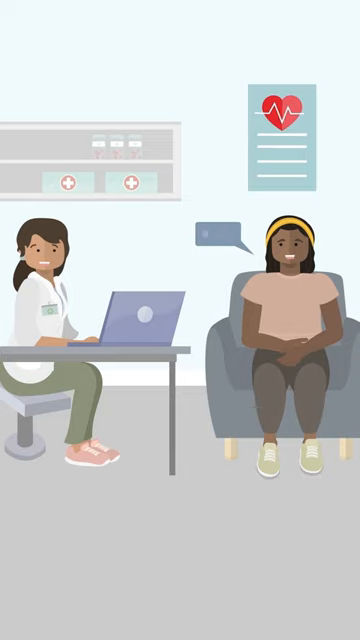
{"action": "scroll", "scroll_direction": "down", "scroll_amount": 3}
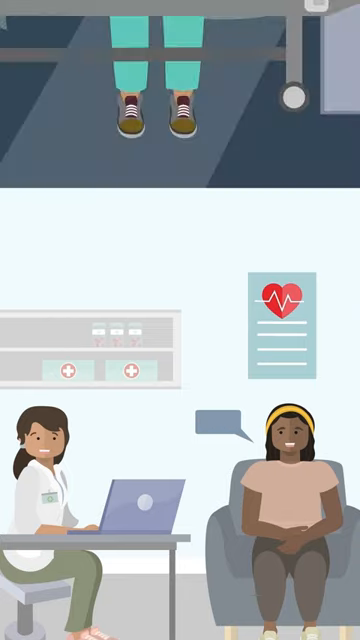